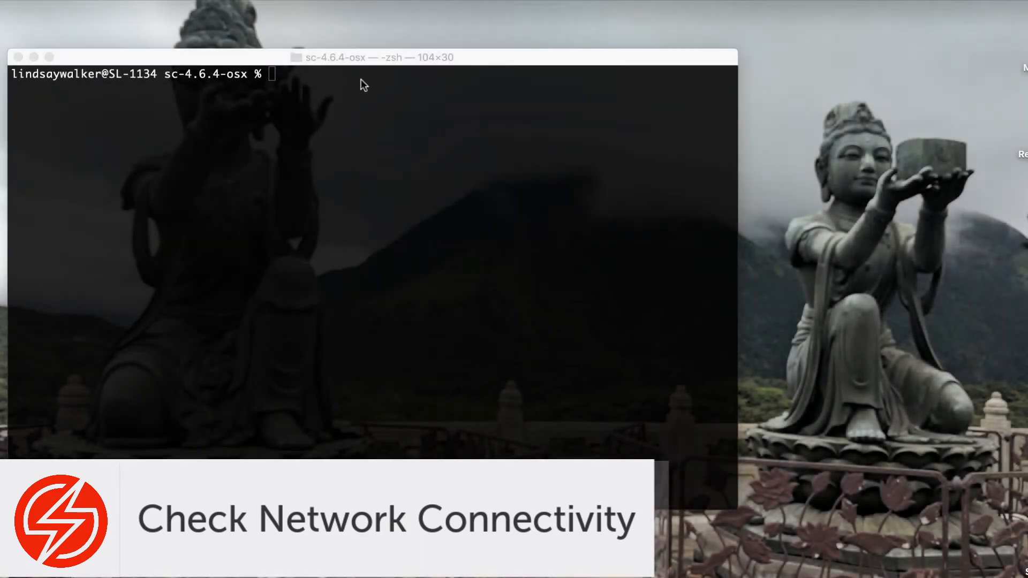
Ping saucelabs.com, stop it to see 0% packet loss, then clear the screen.
type("p")
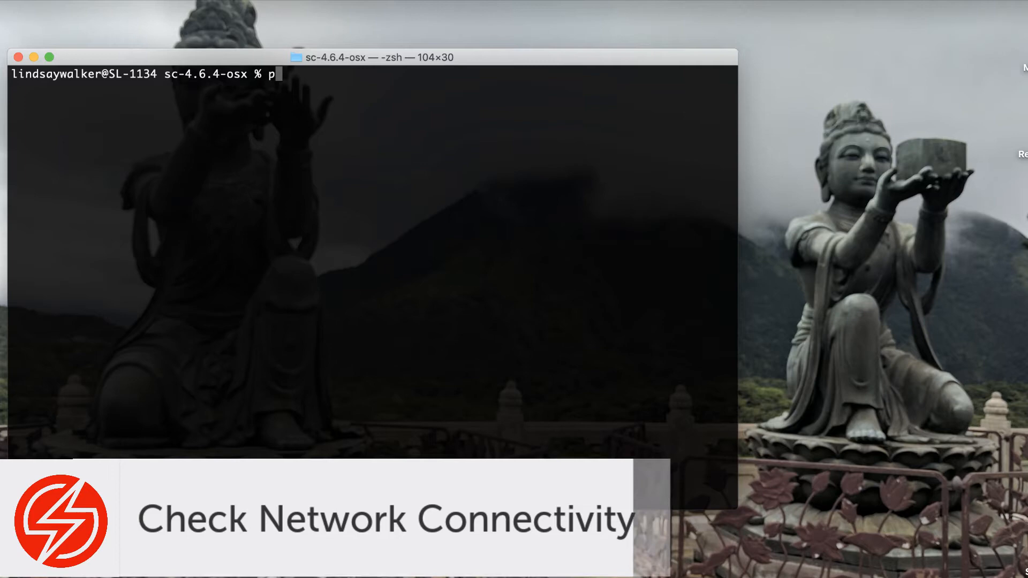
type("ing sauce")
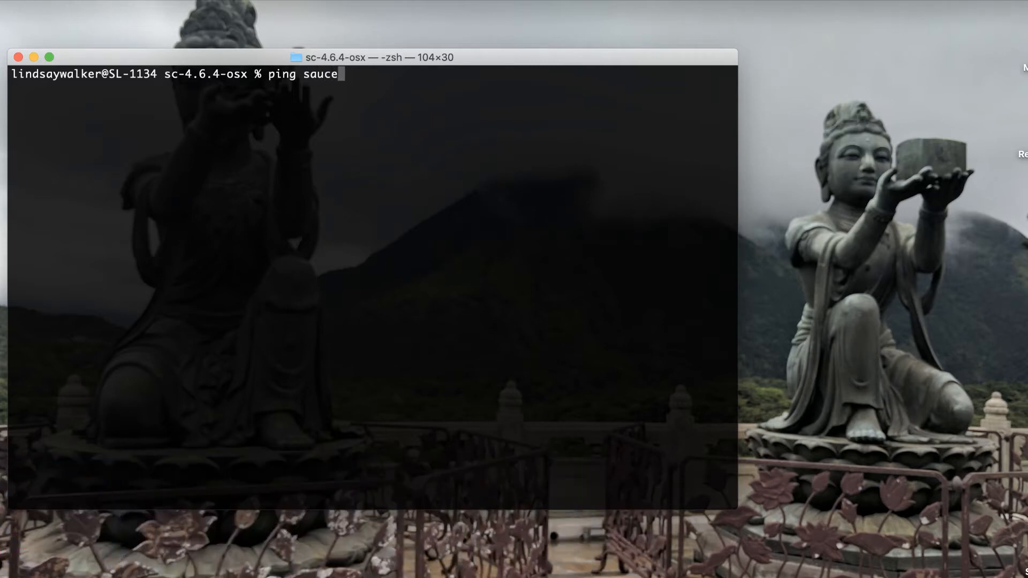
type("labs.com")
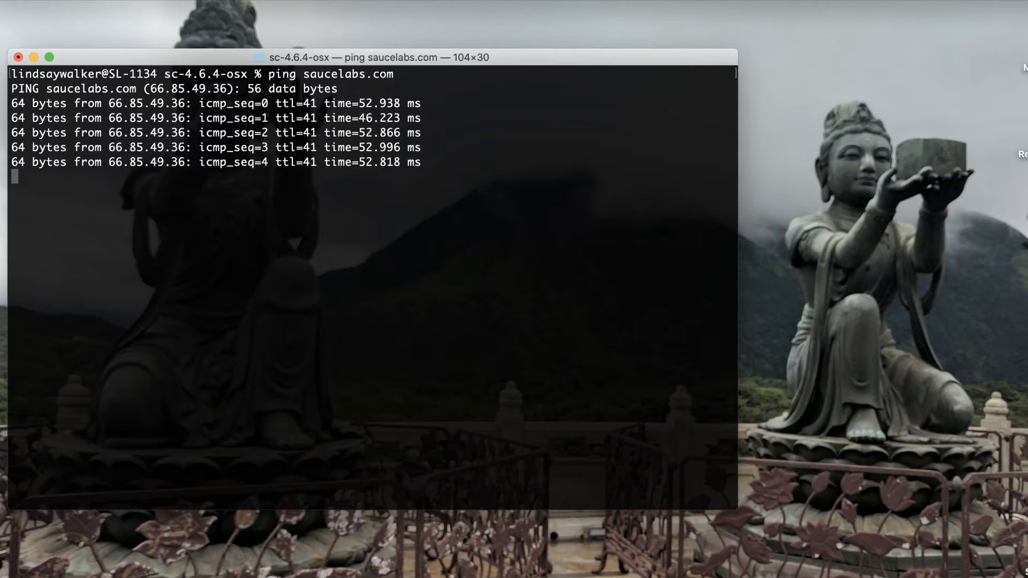
key("ctrl+c")
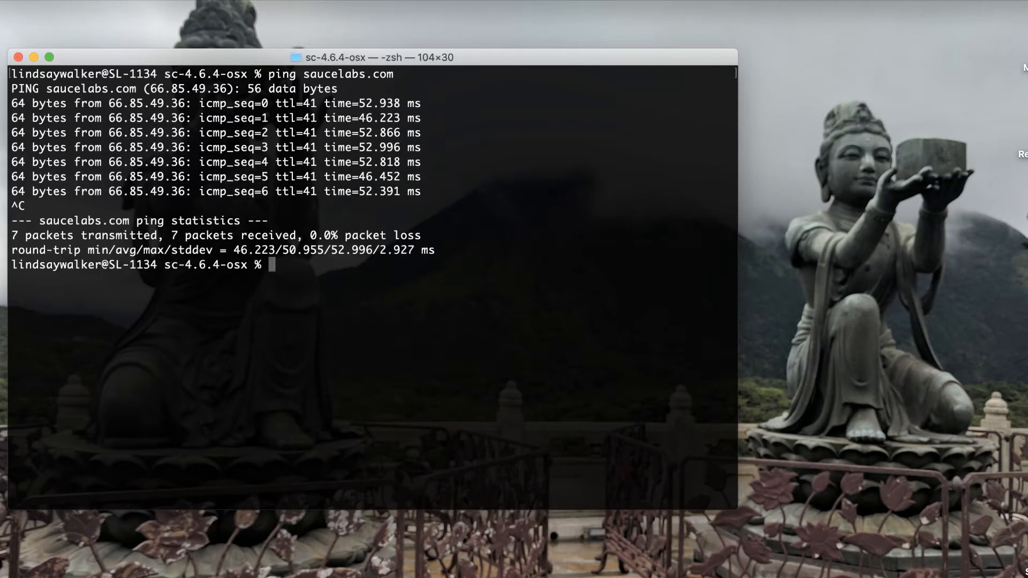
type("clear")
type("ping saucedemo.com")
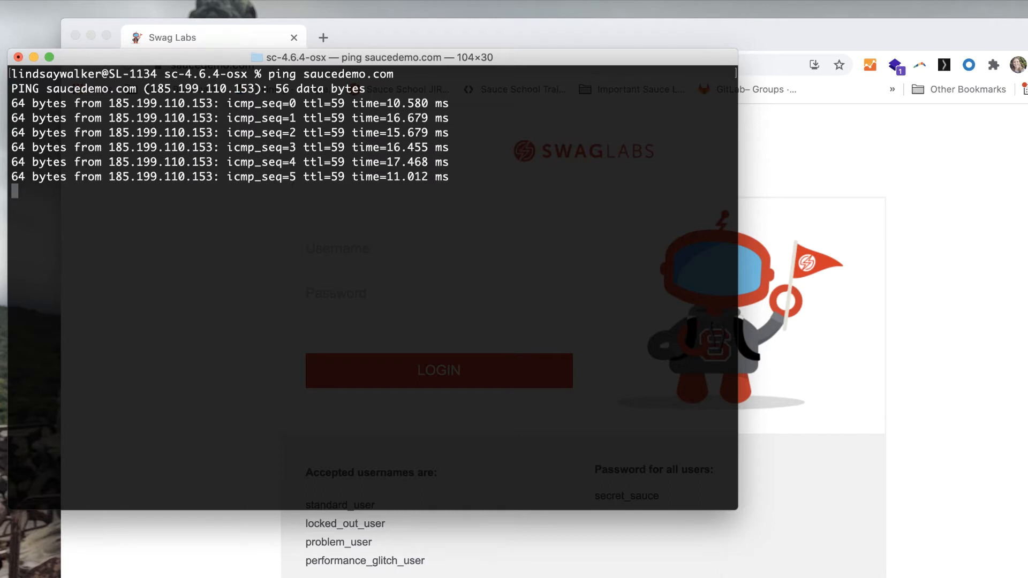
Stop the saucedemo.com ping at 7 of 7 packets received and return to the browser tutorial.
key("ctrl+c")
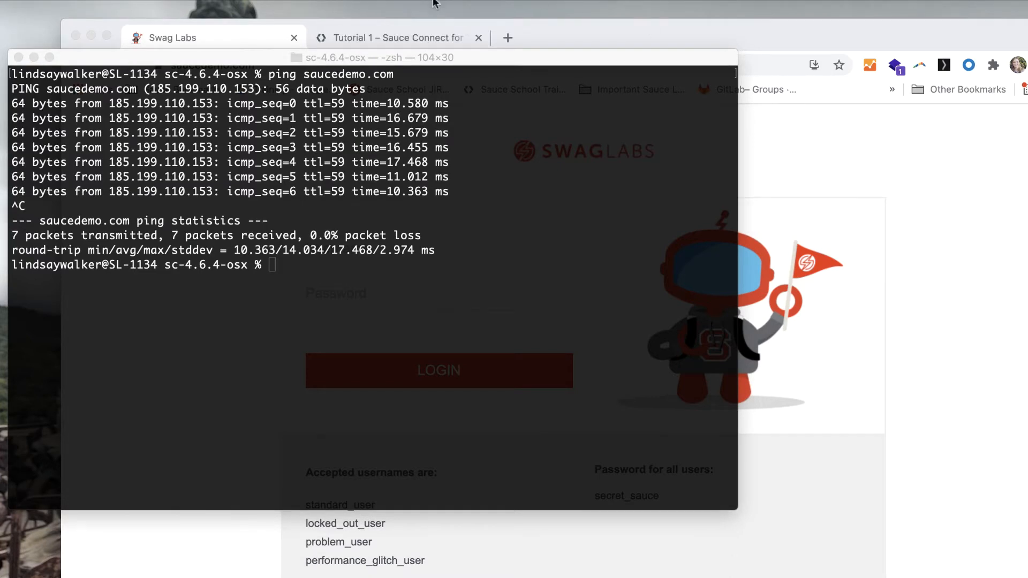
left_click(393, 37)
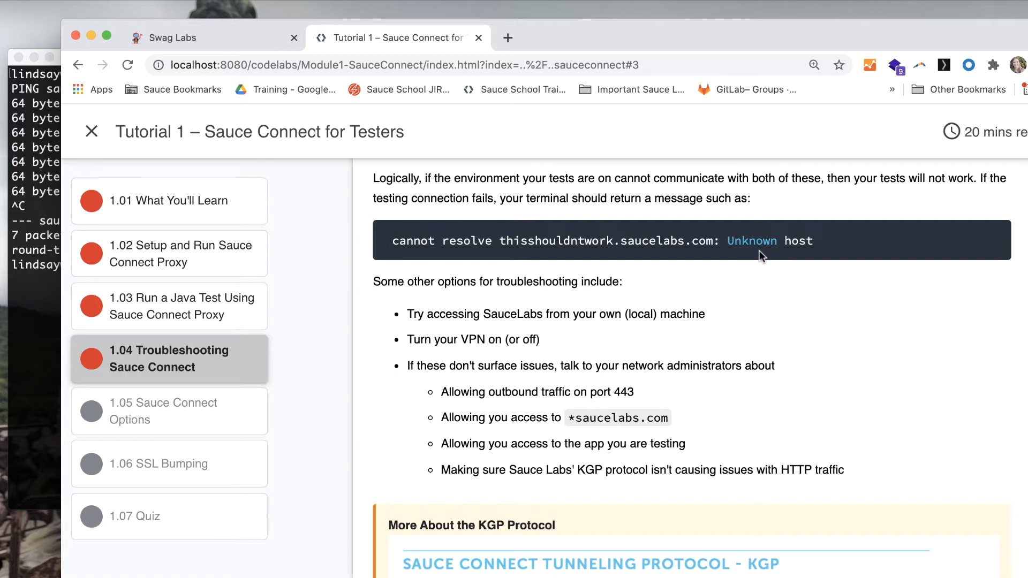
mouse_move(726, 318)
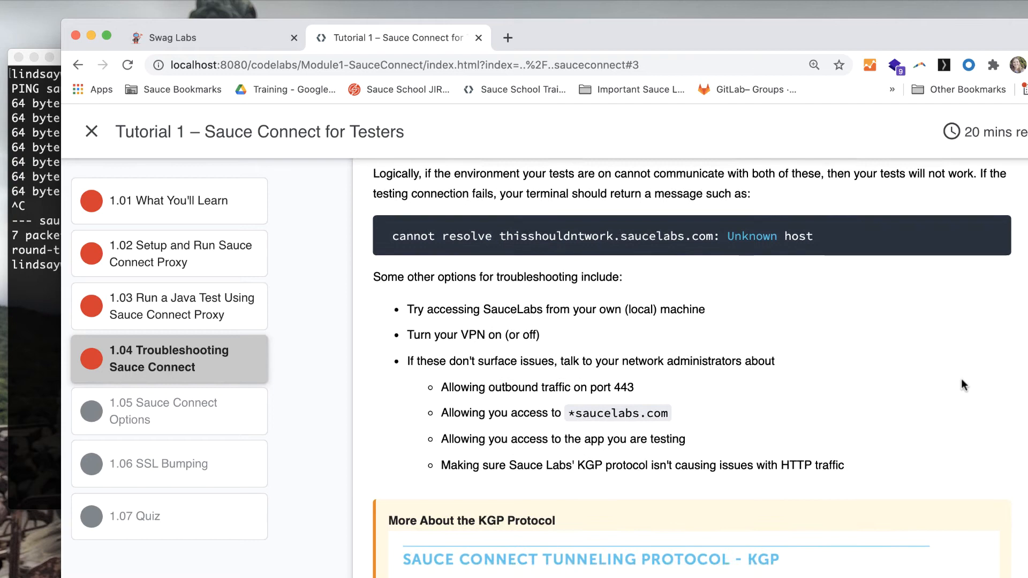
Read the tutorial down to its KGP protocol notes, then switch to the Sauce Labs dashboard.
scroll("down", 3)
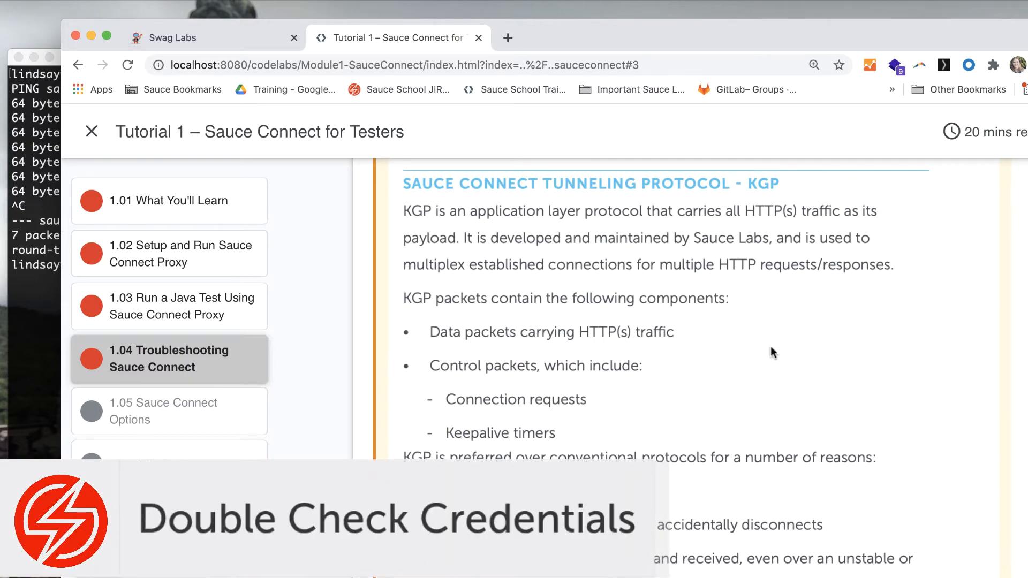
left_click(210, 38)
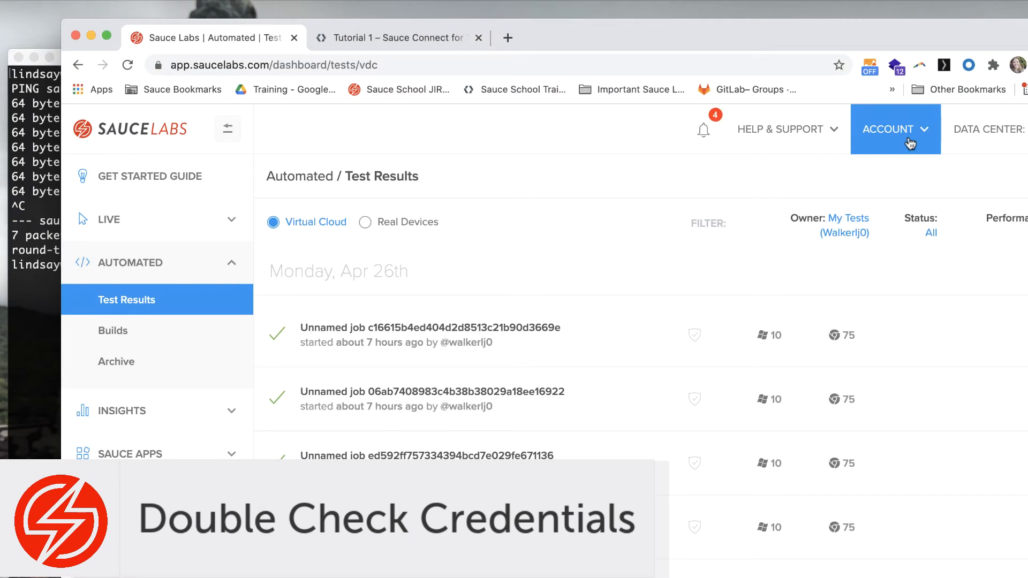
View the account's user settings to check the username and access key.
left_click(895, 130)
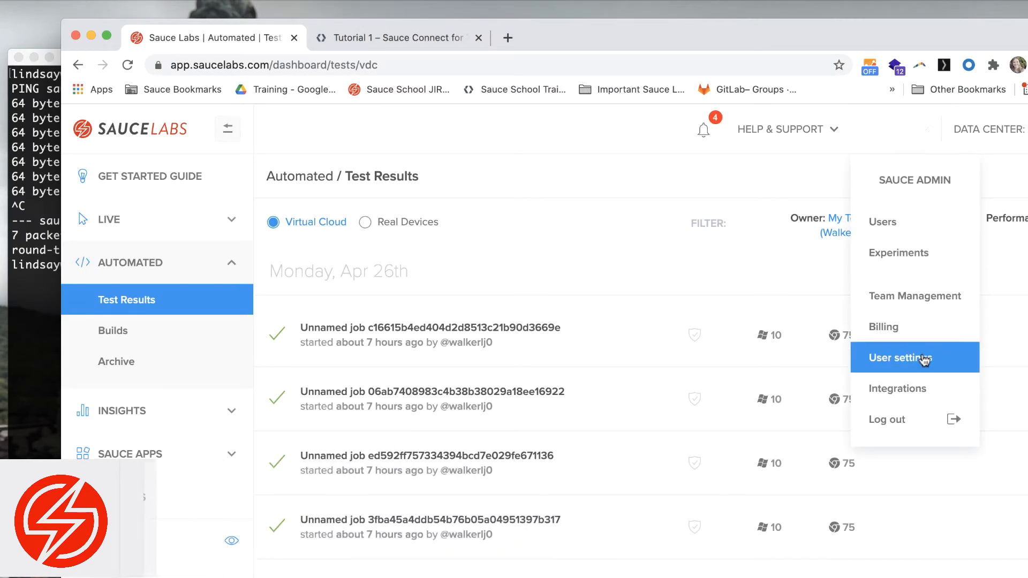
left_click(905, 358)
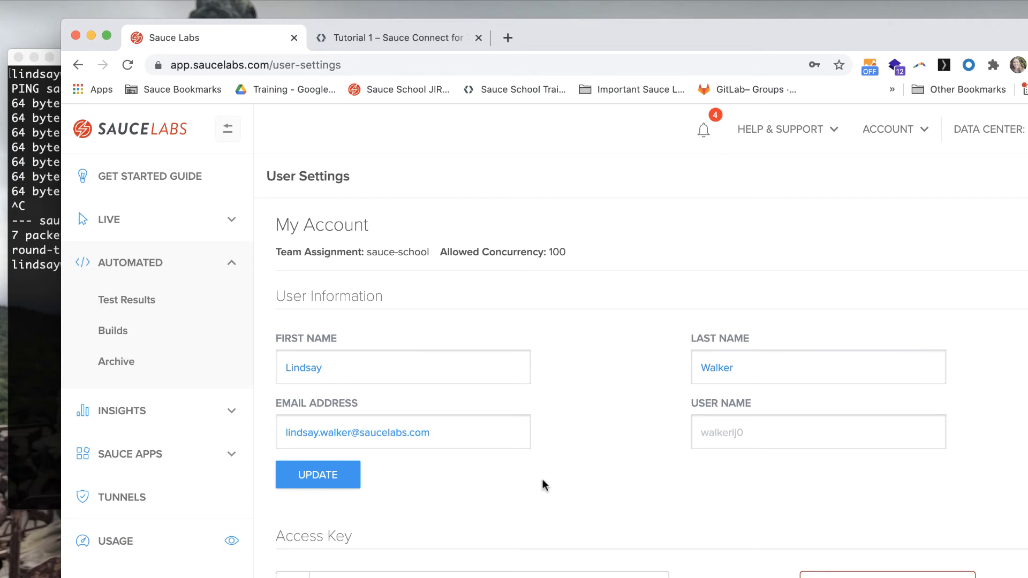
Go to the Tunnels page and find Step 3's Sauce Connect start command.
left_click(121, 497)
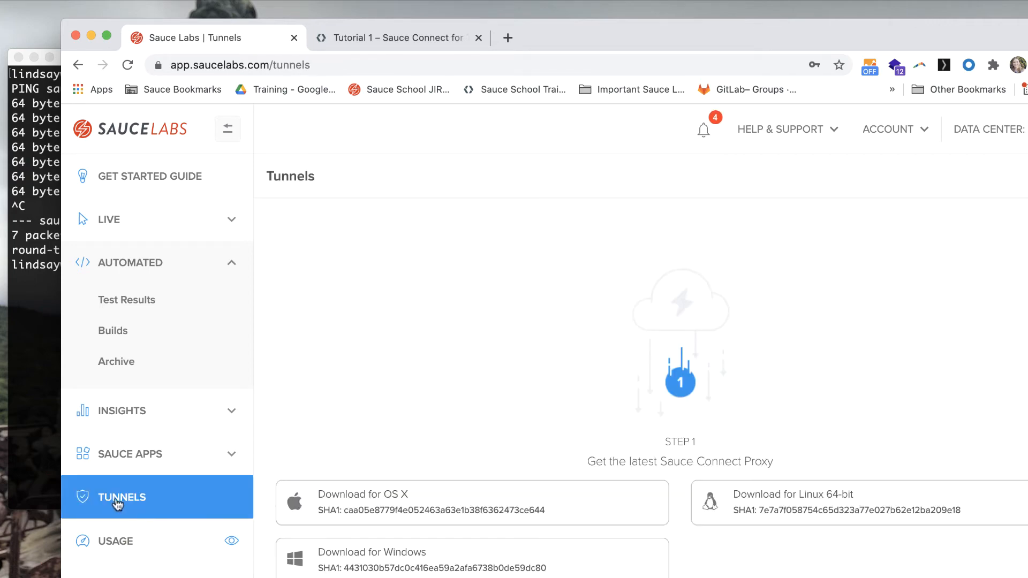
scroll("down", 3)
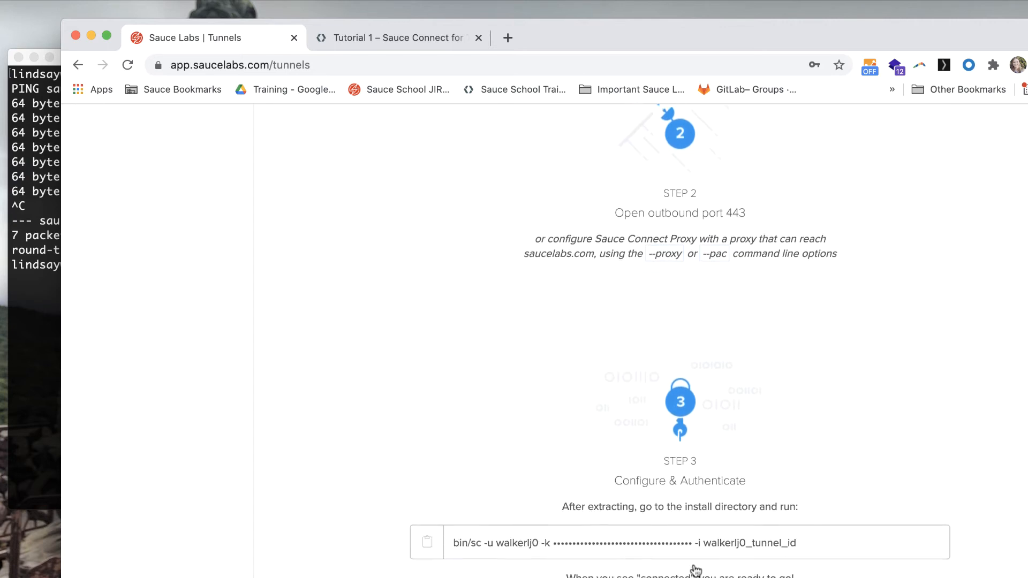
scroll("down", 3)
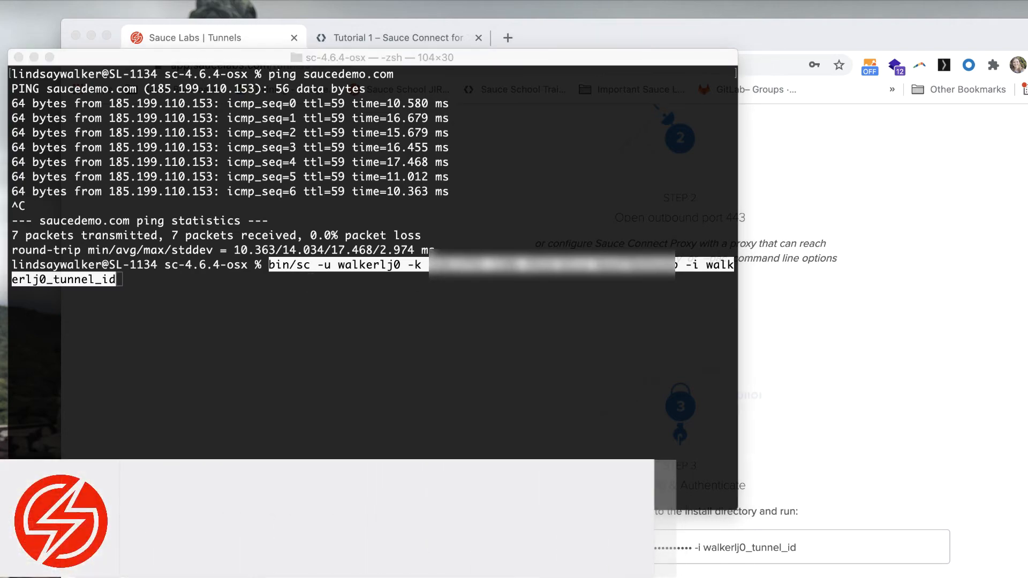
Run the bin/sc command until the tunnel is up, then start a second tunnel with a new ID.
key("Return")
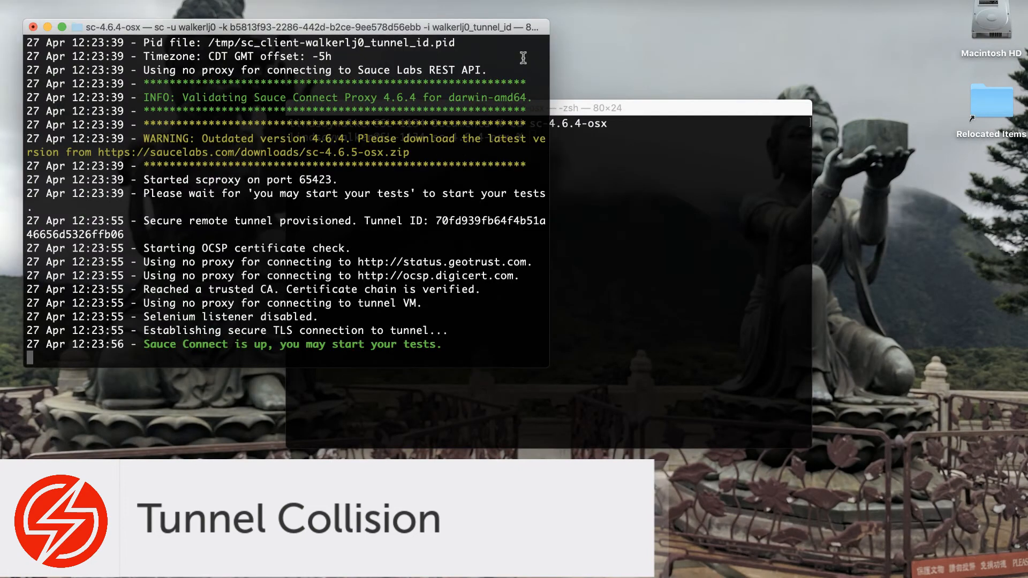
mouse_move(398, 43)
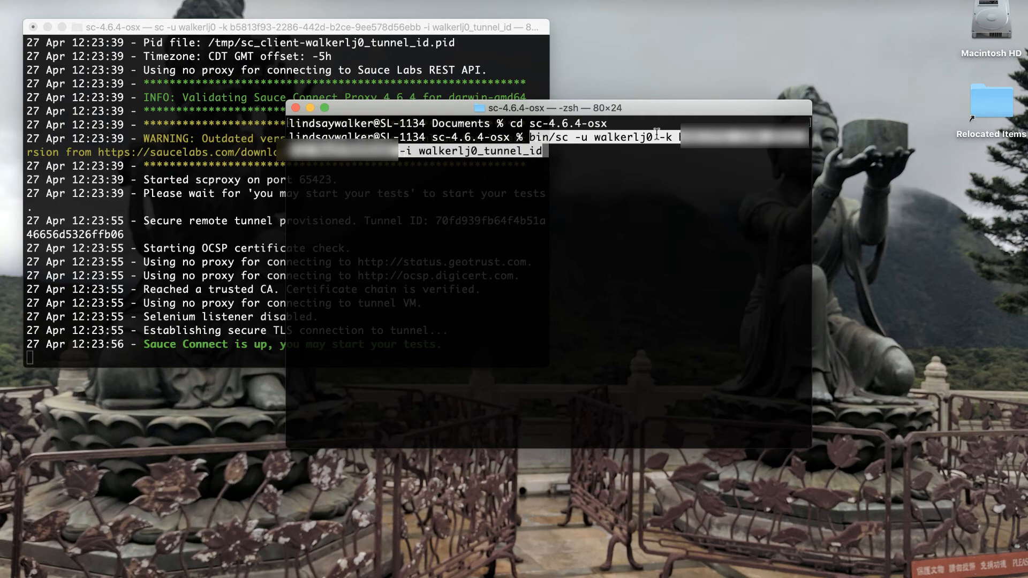
key("Return")
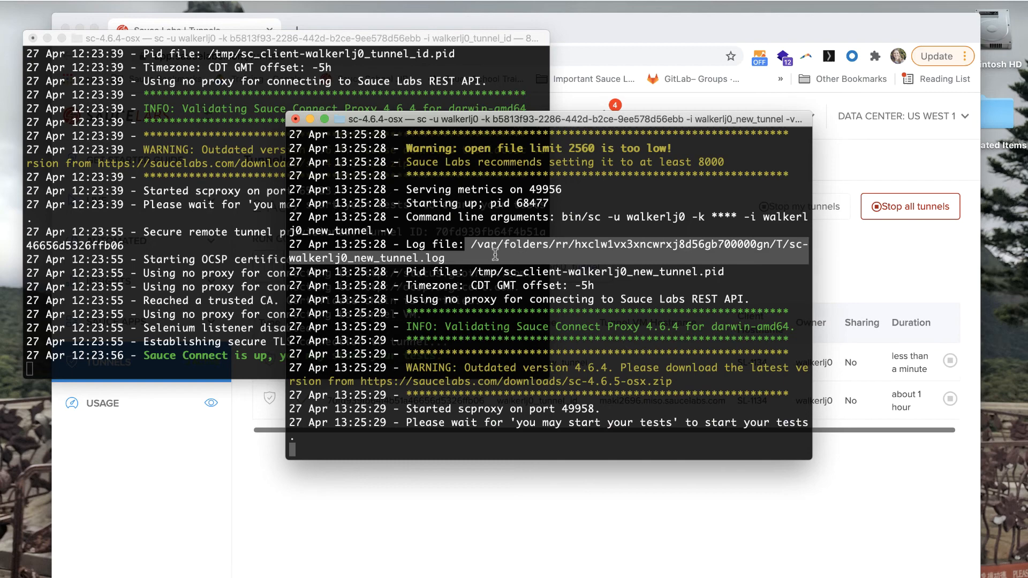
mouse_move(740, 74)
type("support.sauce")
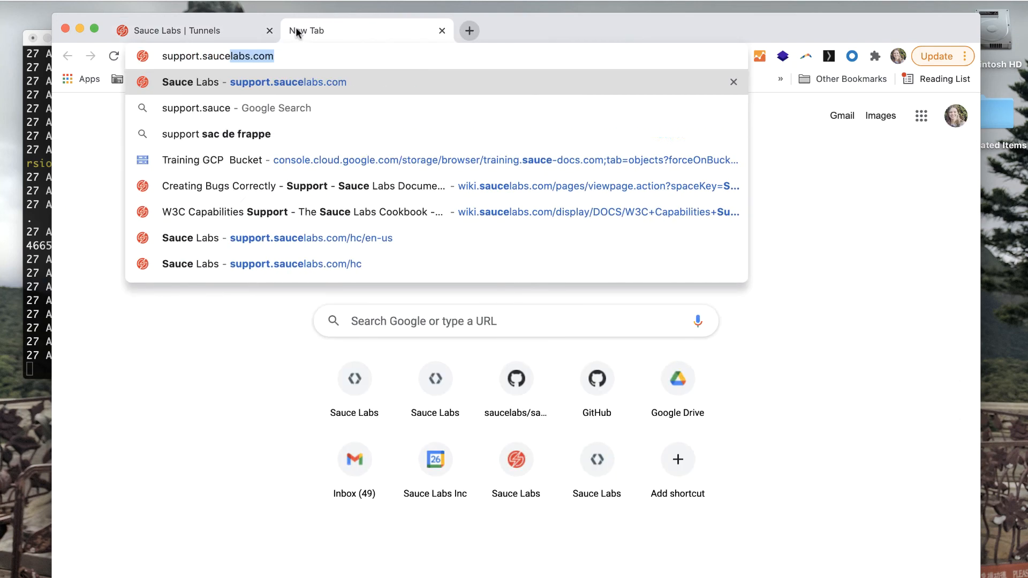
Load support.saucelabs.com in a new tab to reach the Sauce Labs Support Center.
left_click(287, 83)
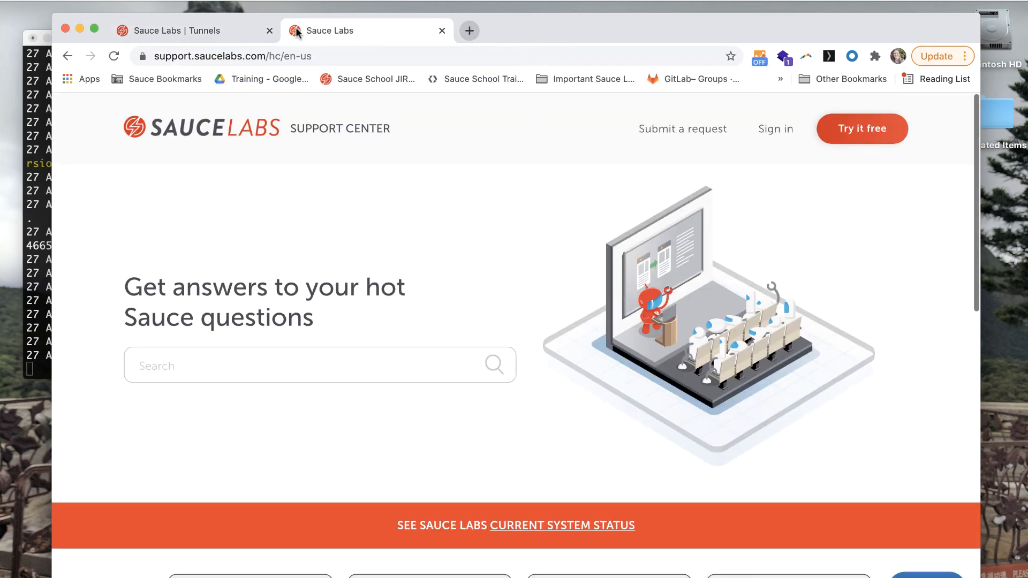